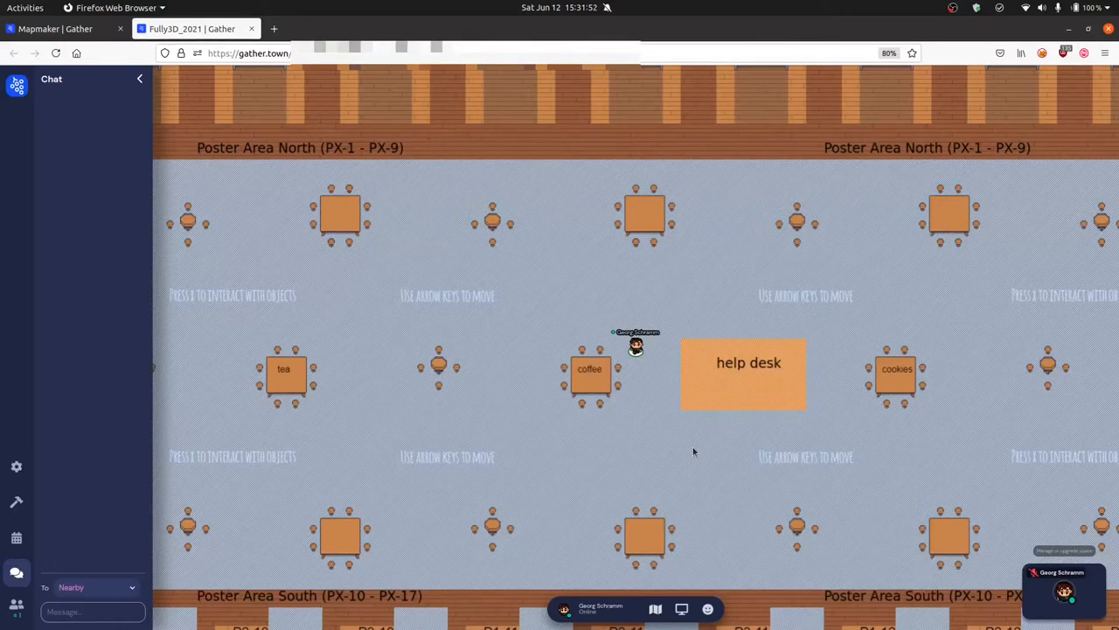
mouse_move(664, 343)
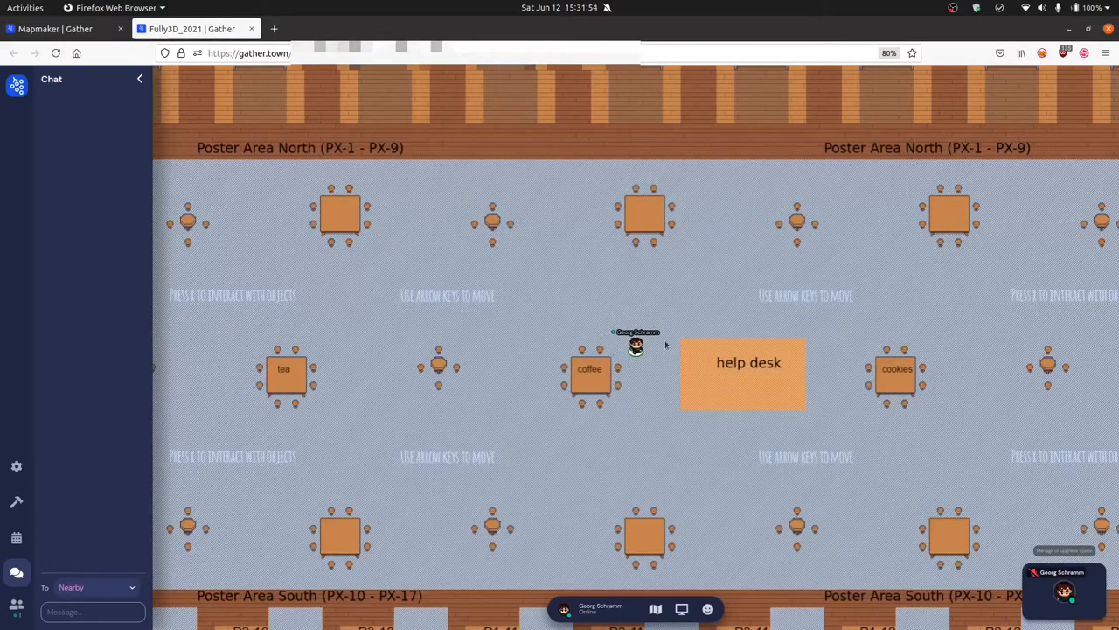
mouse_move(926, 470)
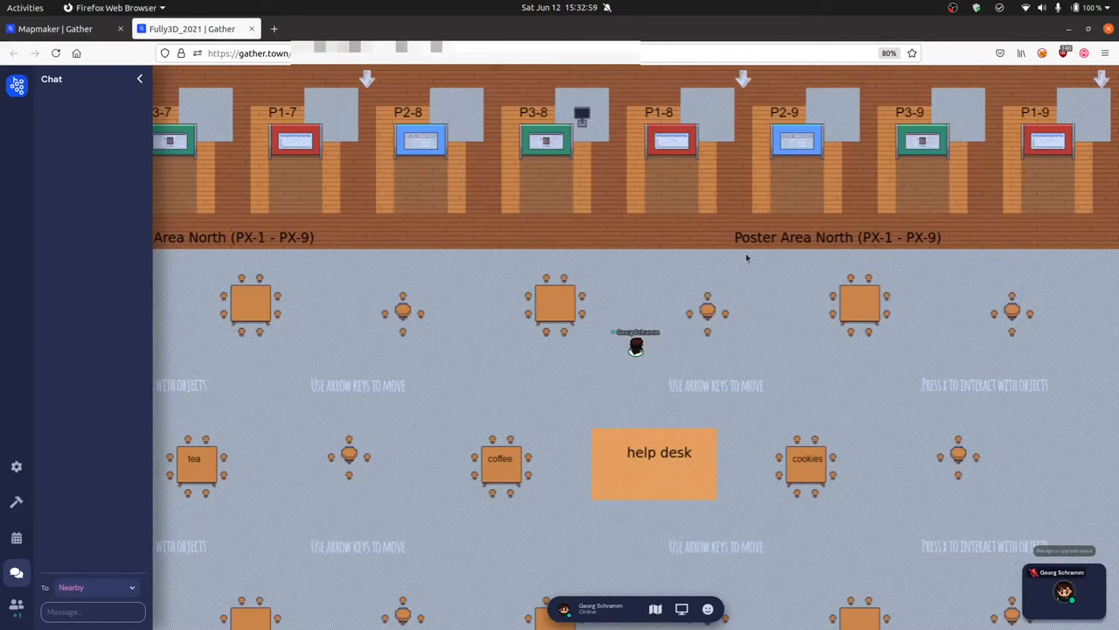
mouse_move(741, 250)
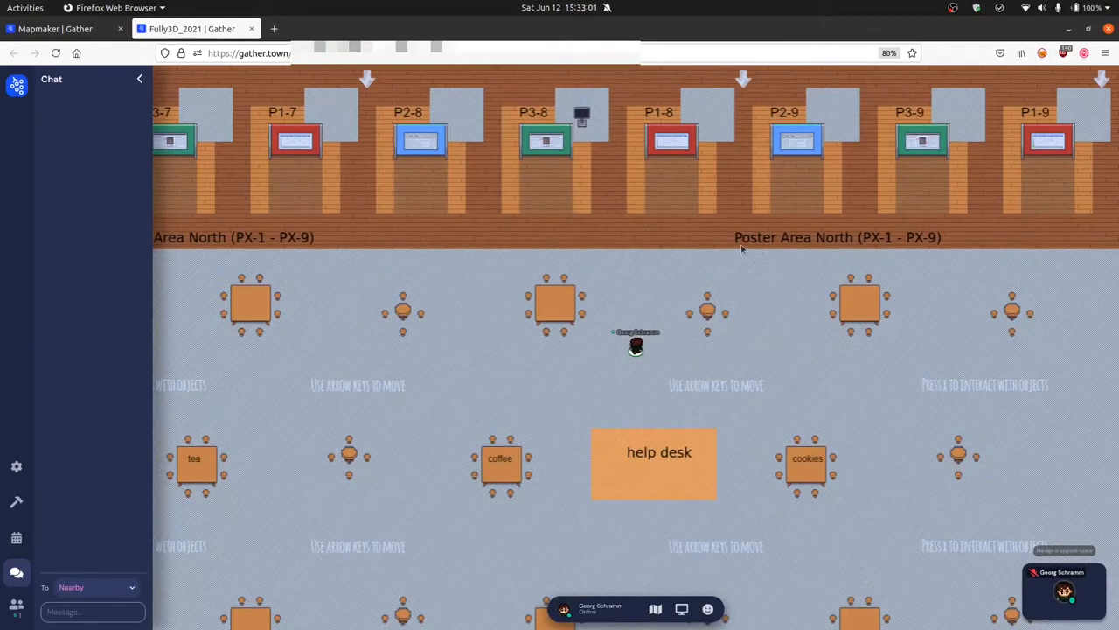
mouse_move(769, 297)
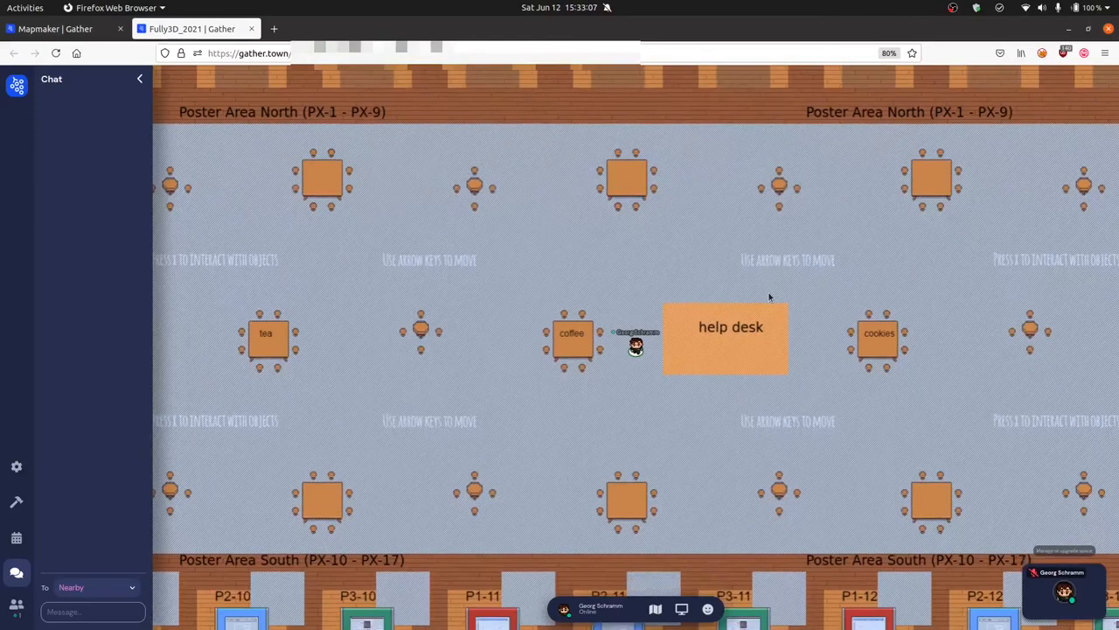
mouse_move(788, 547)
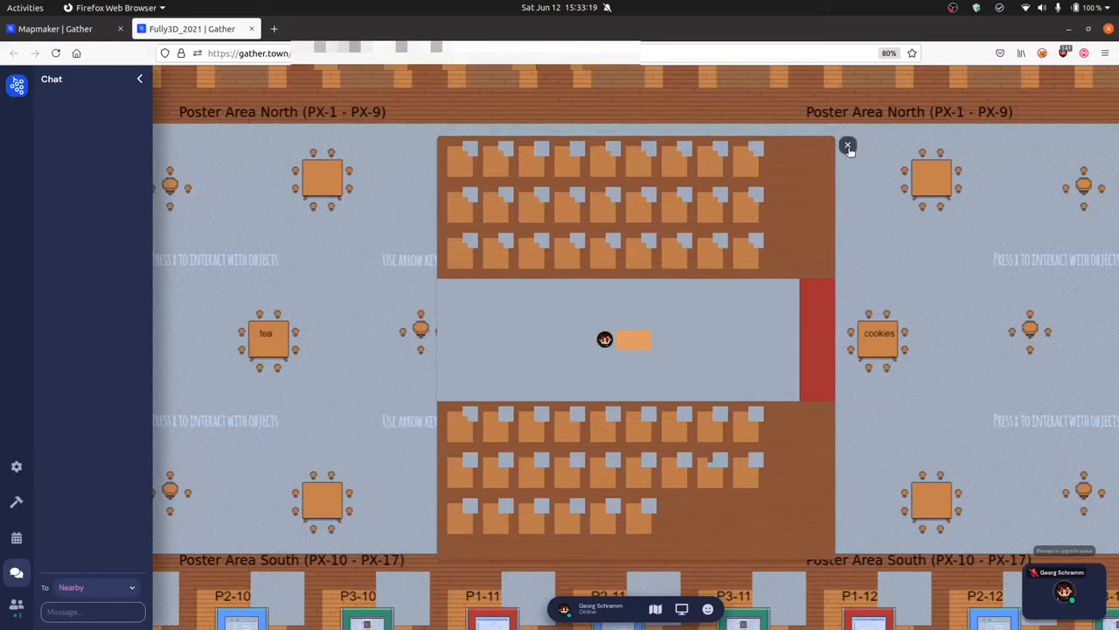
Step: Close the whole-hall venue map overview near the help desk
click(848, 144)
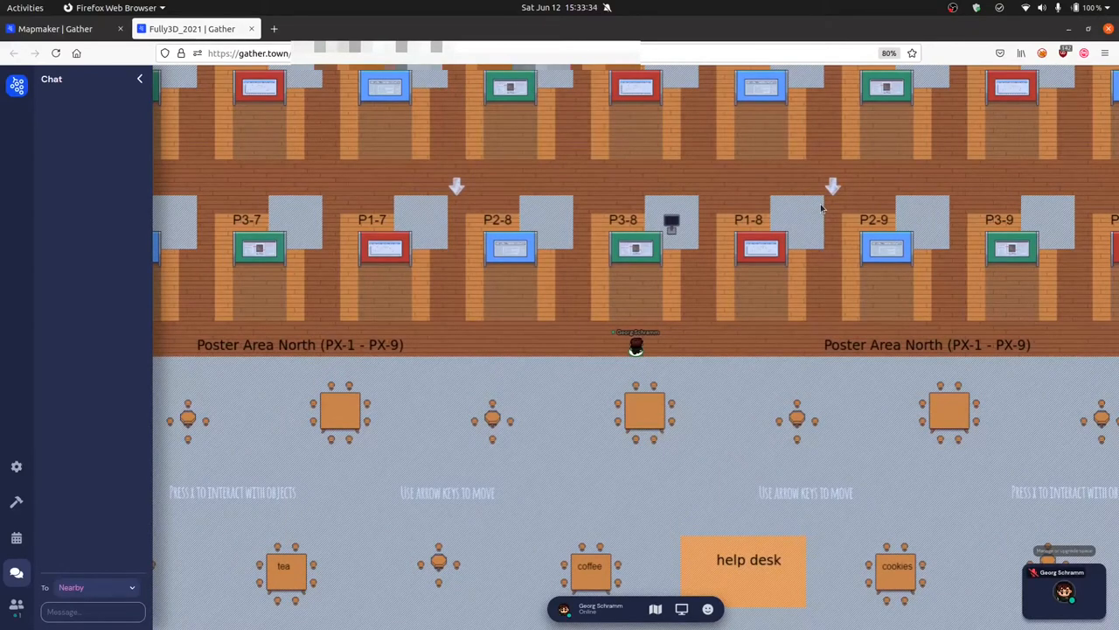
mouse_move(608, 206)
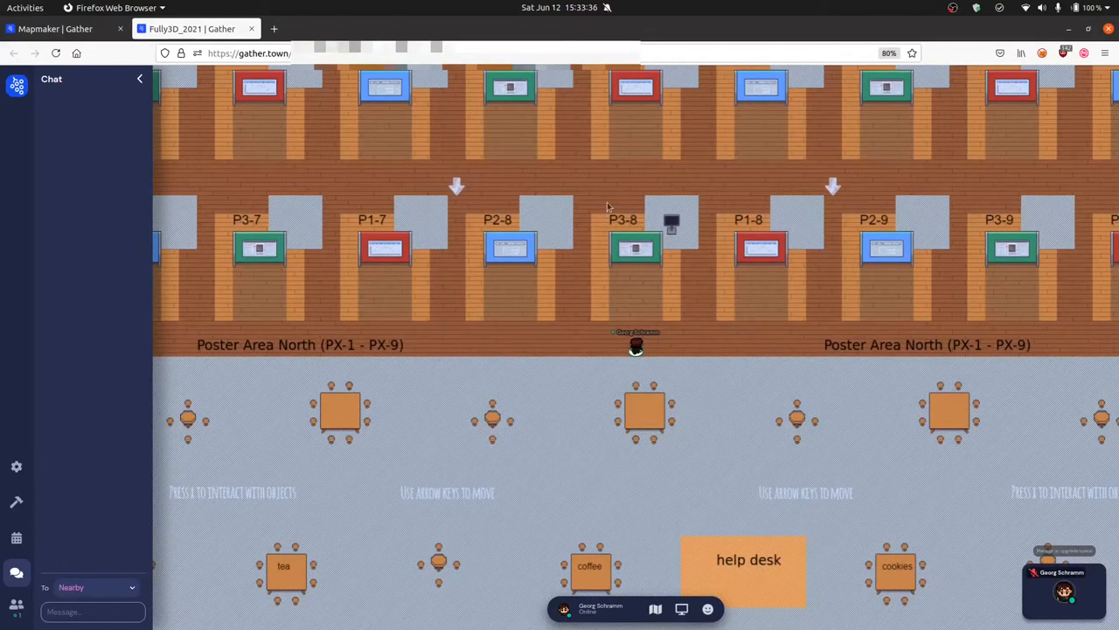
mouse_move(617, 231)
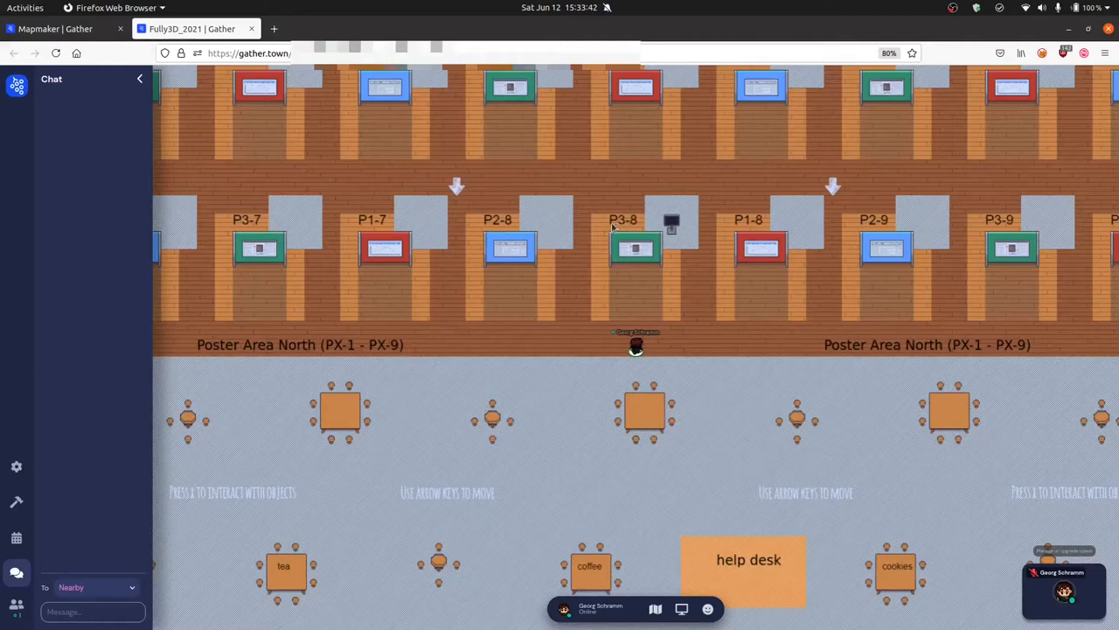
mouse_move(617, 230)
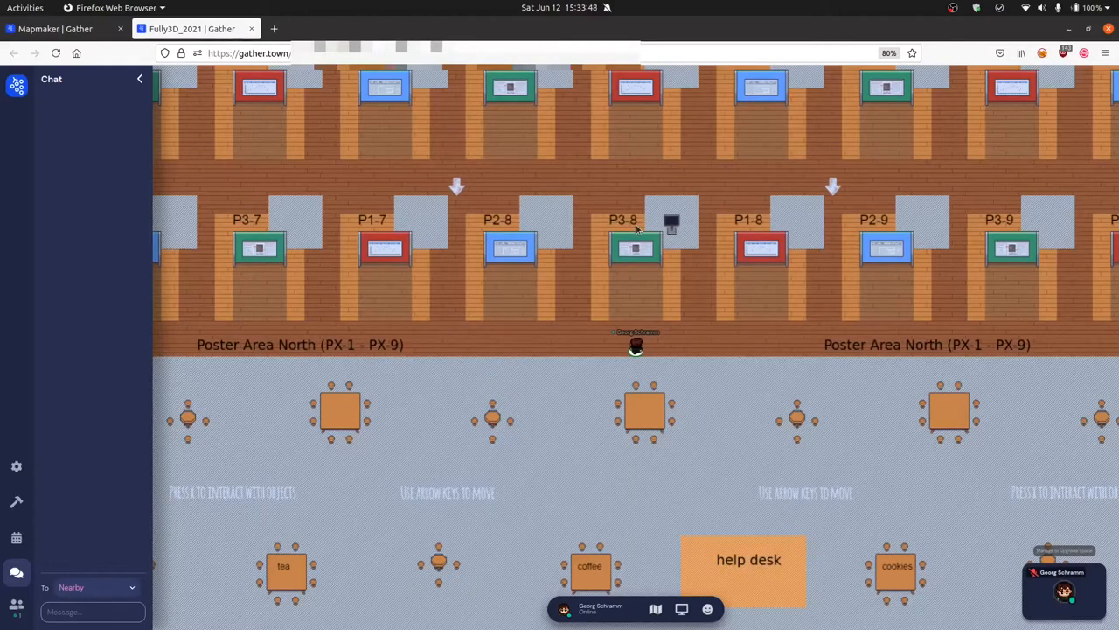
mouse_move(565, 368)
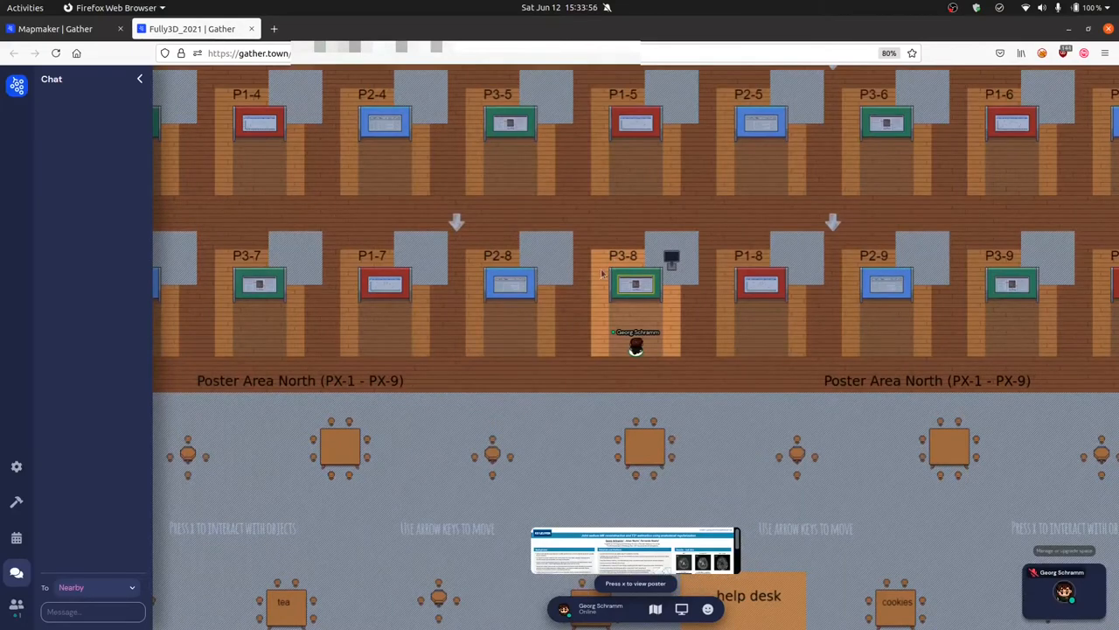
mouse_move(689, 350)
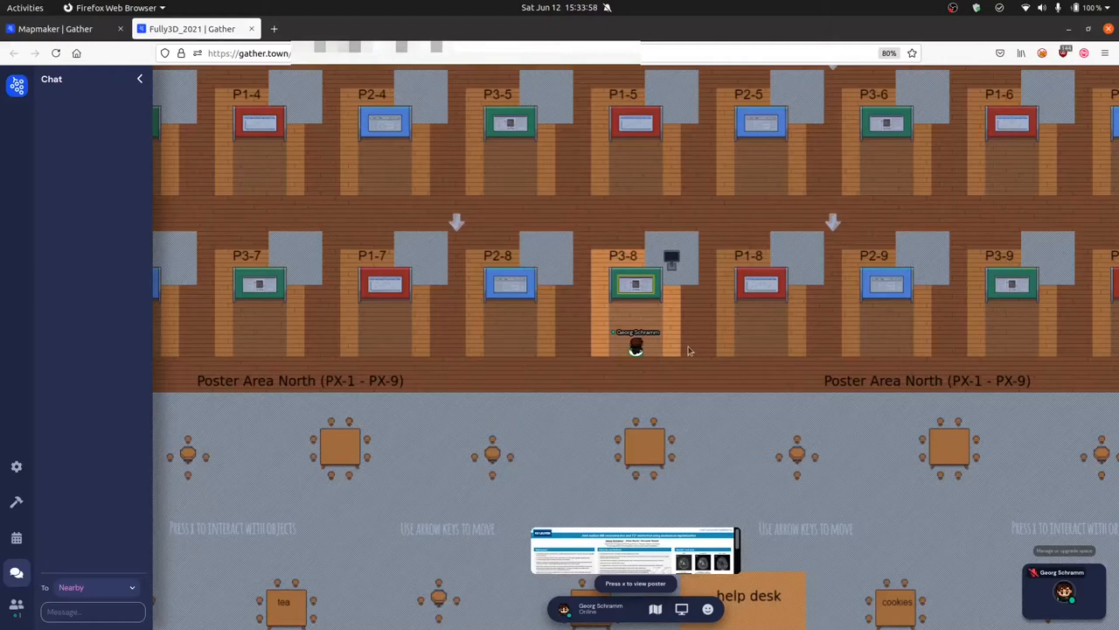
mouse_move(704, 357)
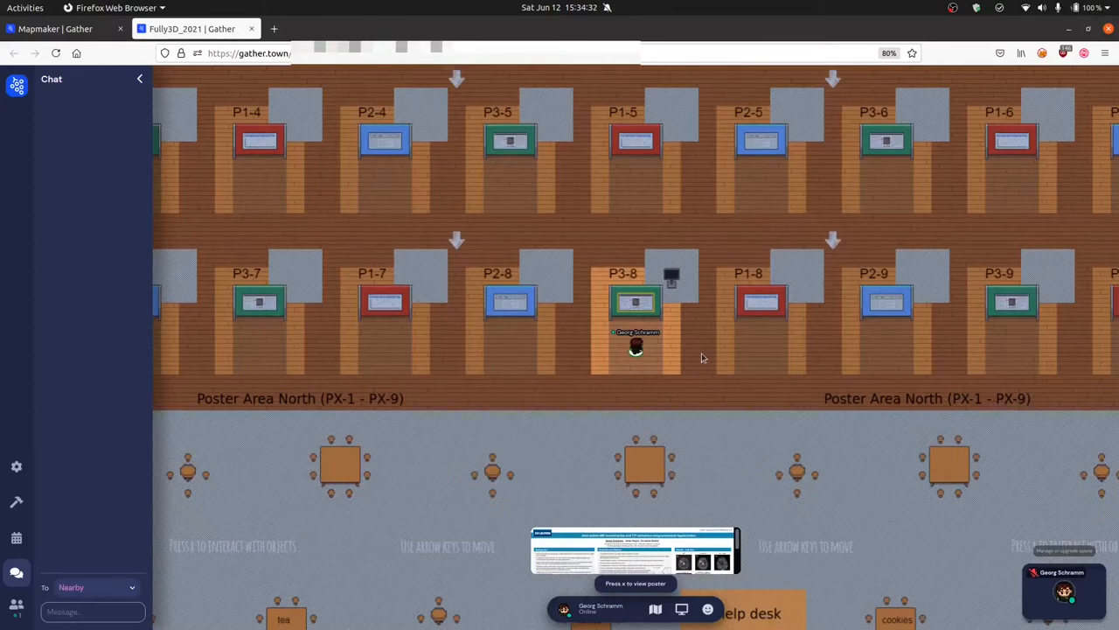
mouse_move(652, 302)
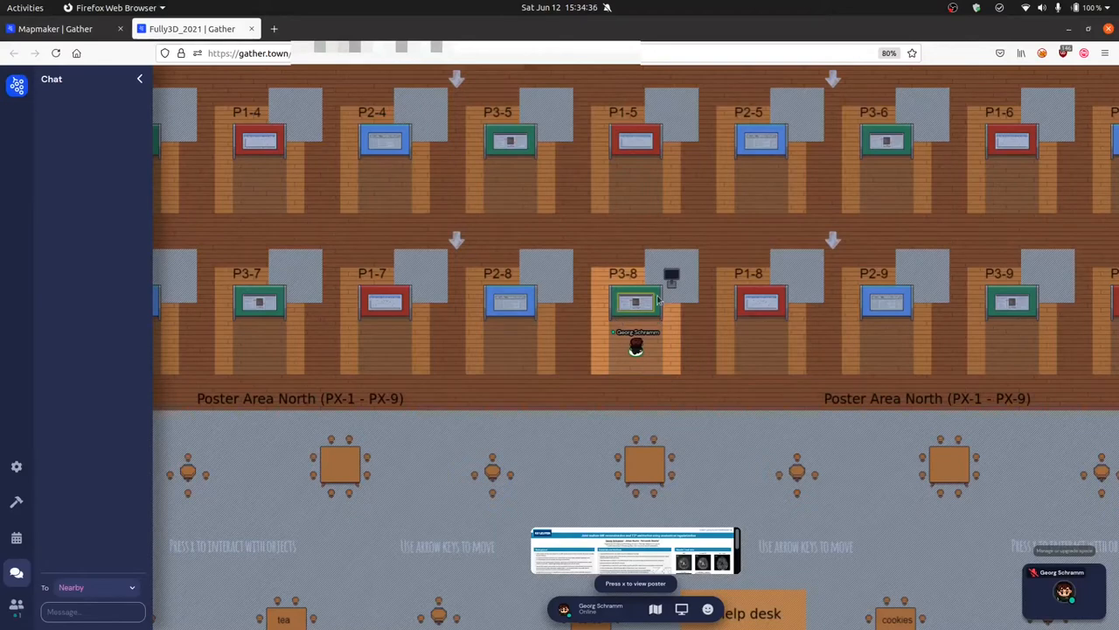
mouse_move(721, 511)
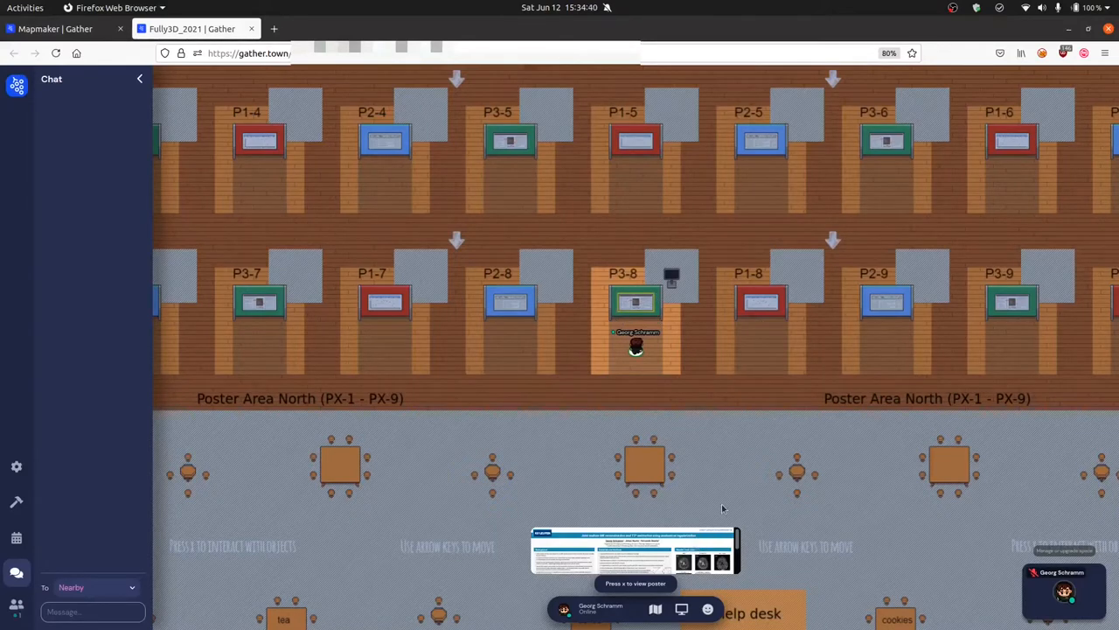
mouse_move(608, 597)
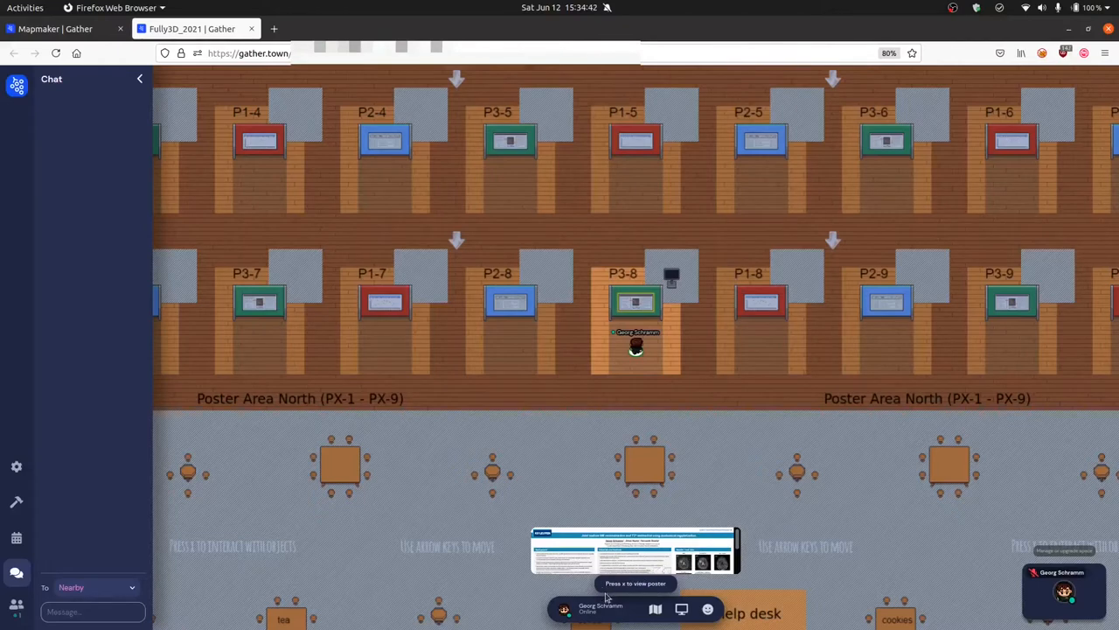
mouse_move(704, 525)
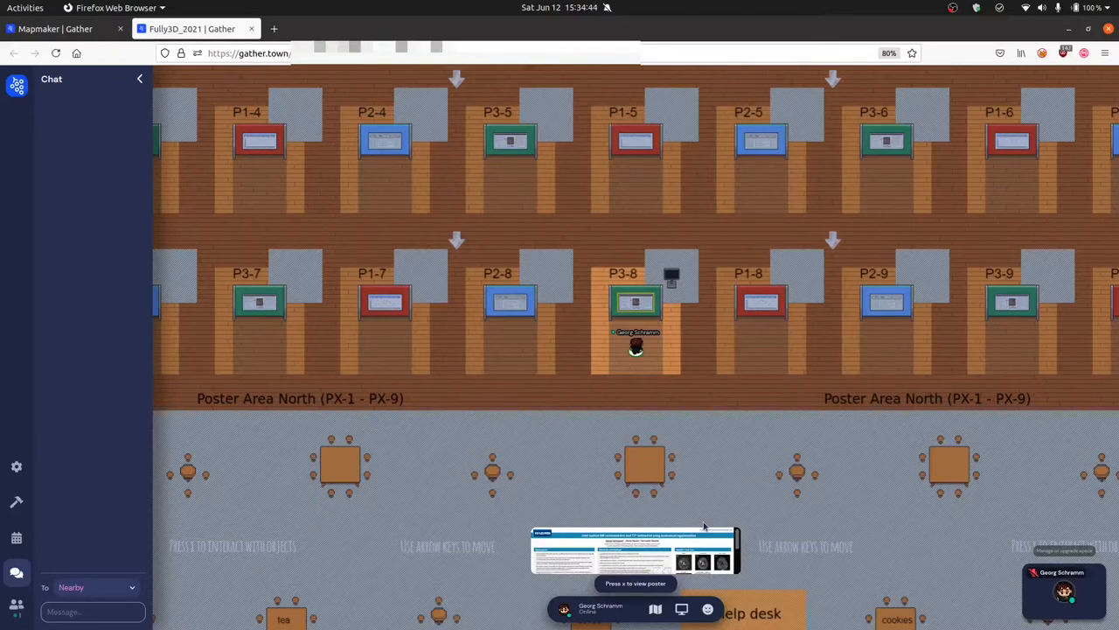
Step: Trigger the view prompt at the P3-8 poster booth
key(x)
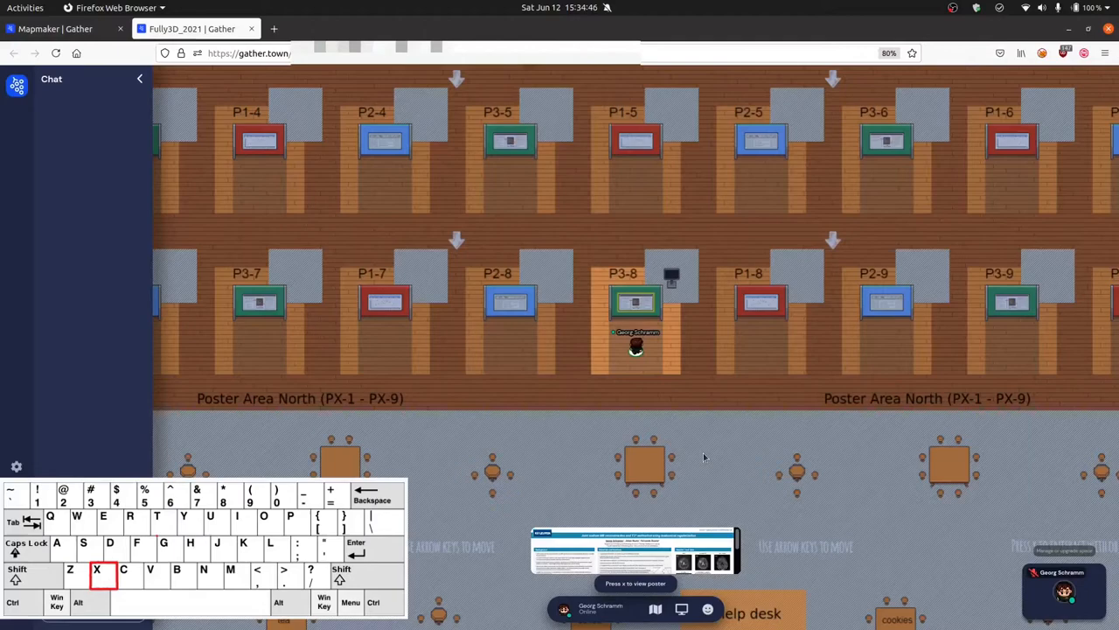
Step: Open the KU Leuven sodium MR poster P3-8 full-screen
key(x)
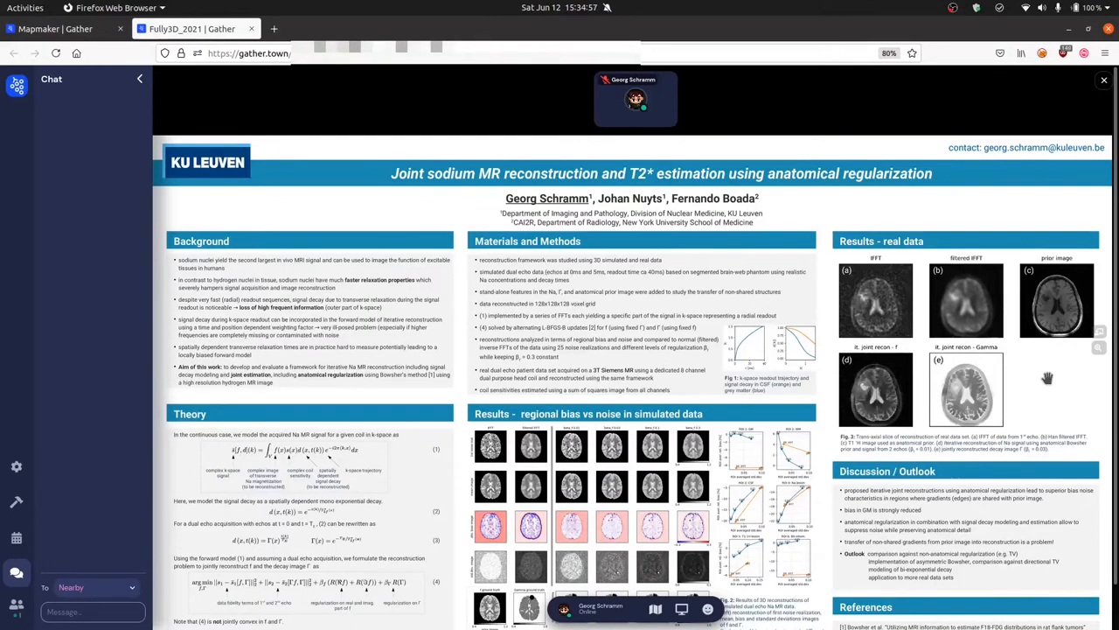
mouse_move(1078, 336)
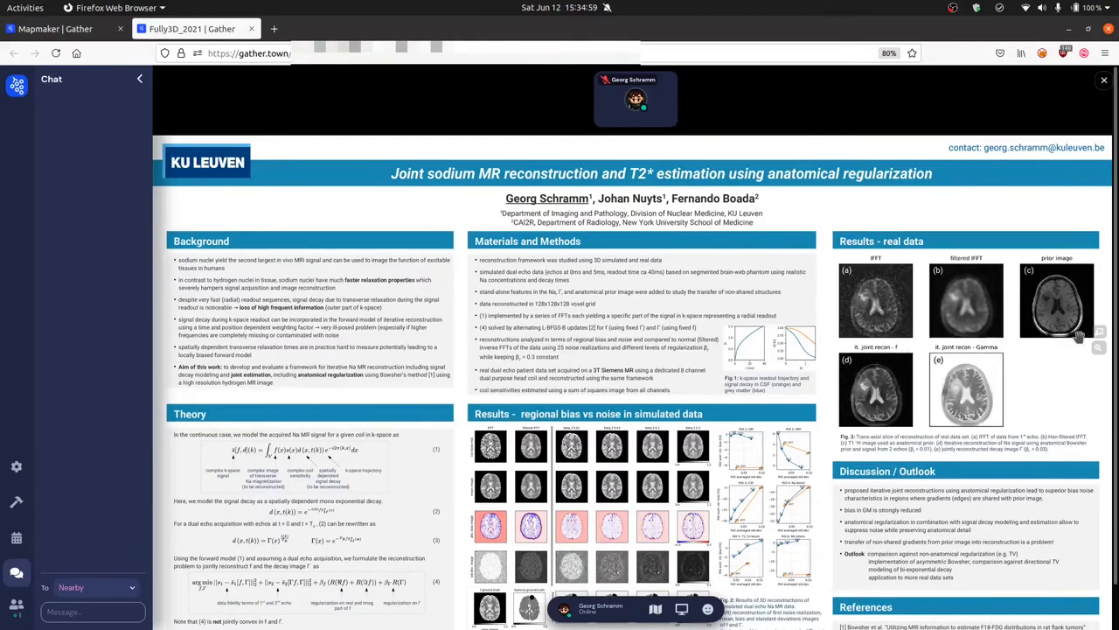
mouse_move(834, 318)
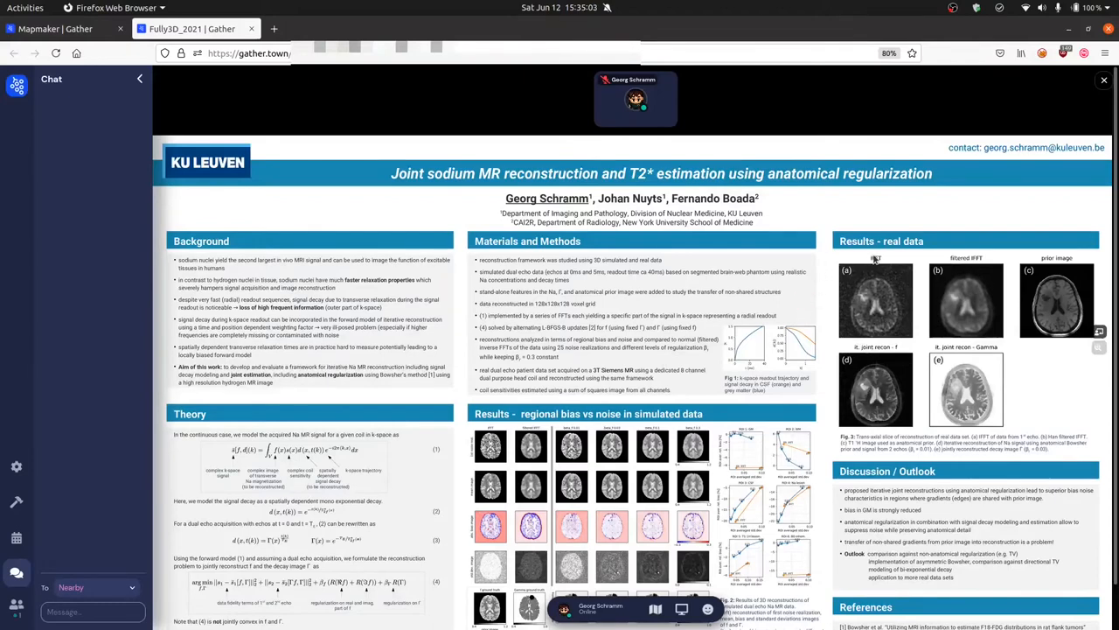
mouse_move(962, 265)
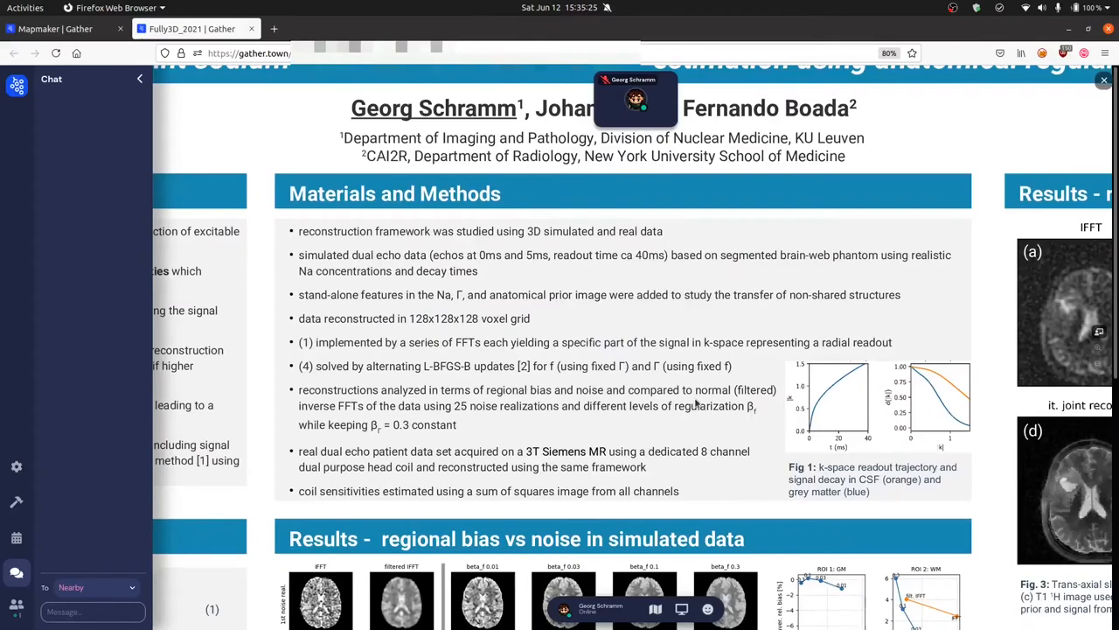
Step: Zoom the P3-8 poster back out to its full view
scroll(down, 3)
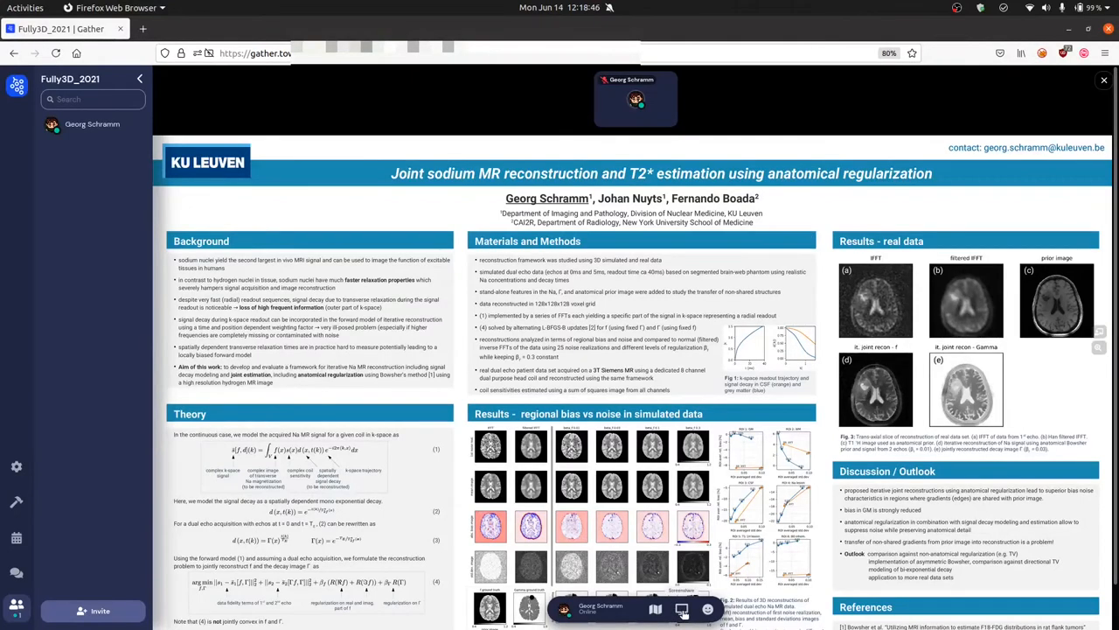
mouse_move(885, 296)
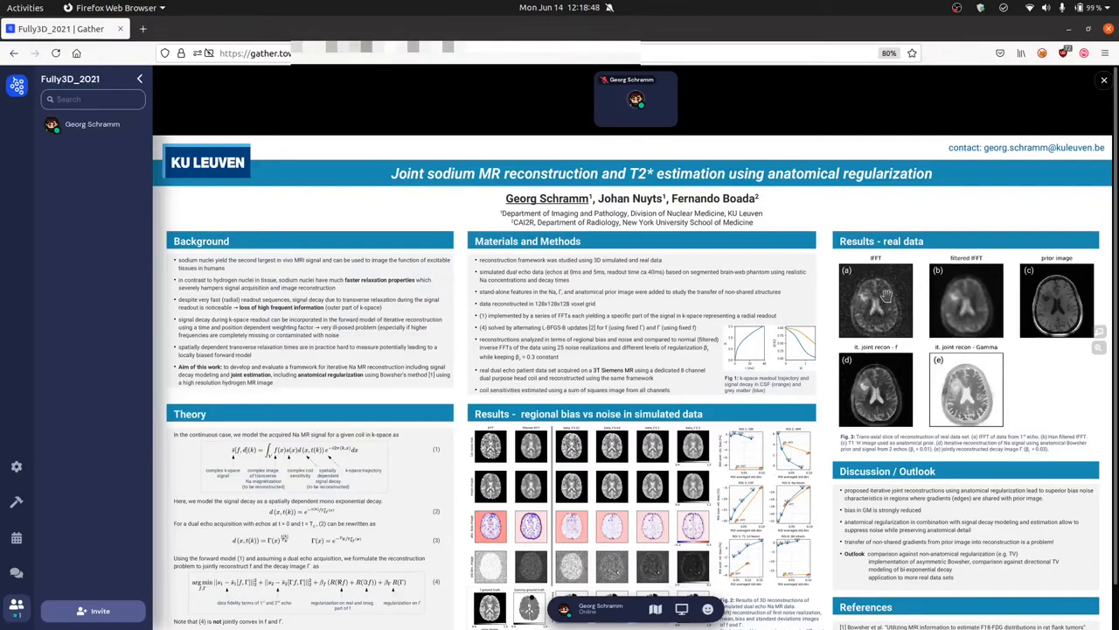
mouse_move(1076, 109)
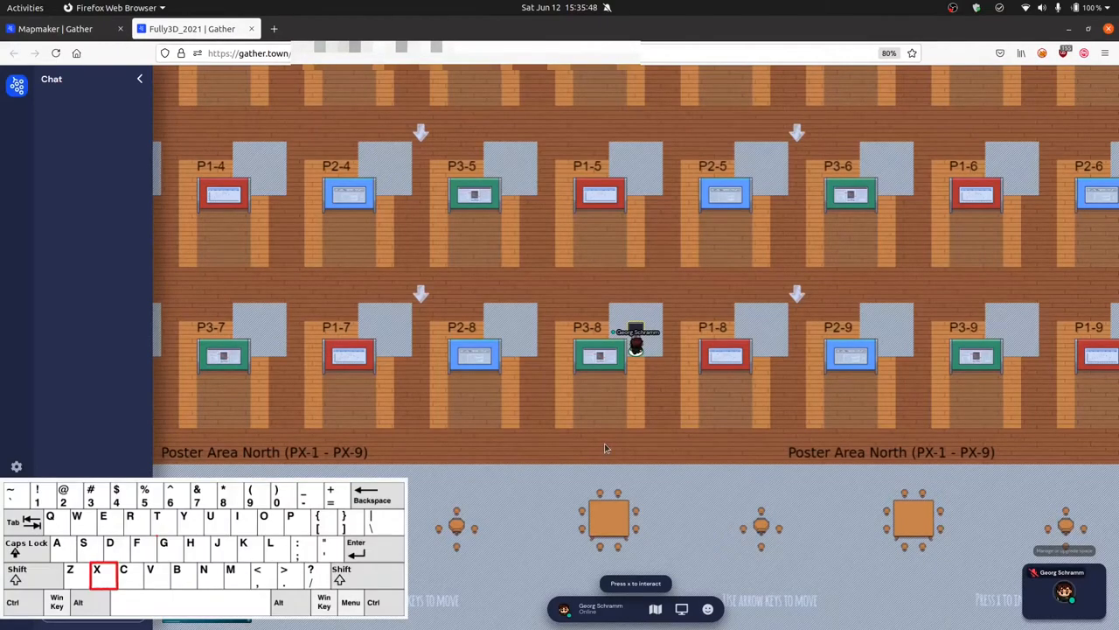
Step: Interact with the object beside the P3-8 poster spot
key(x)
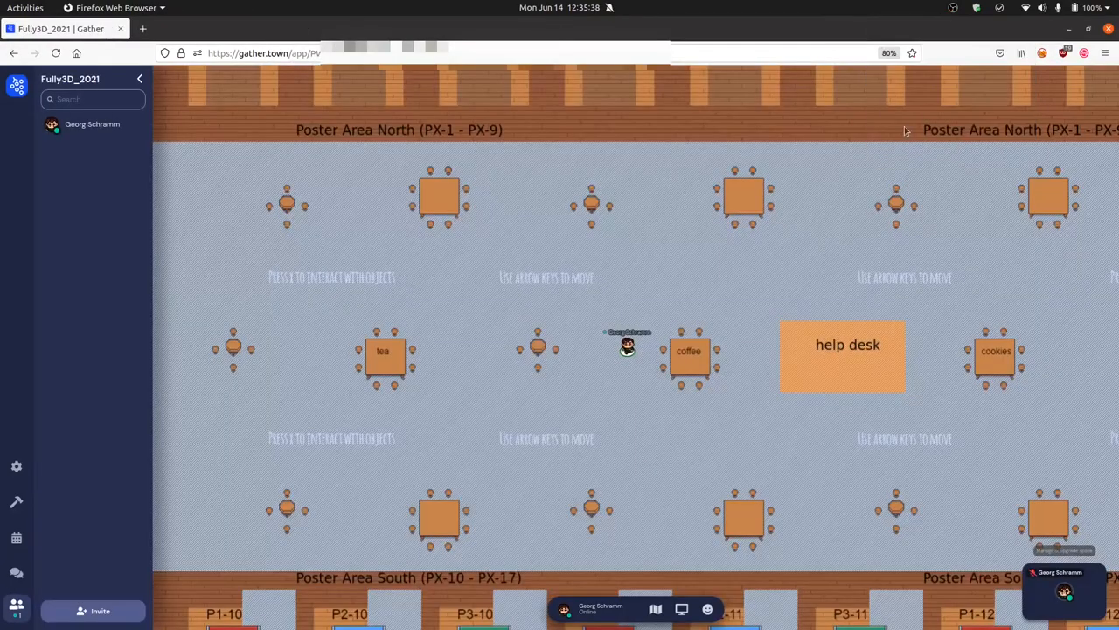
mouse_move(665, 316)
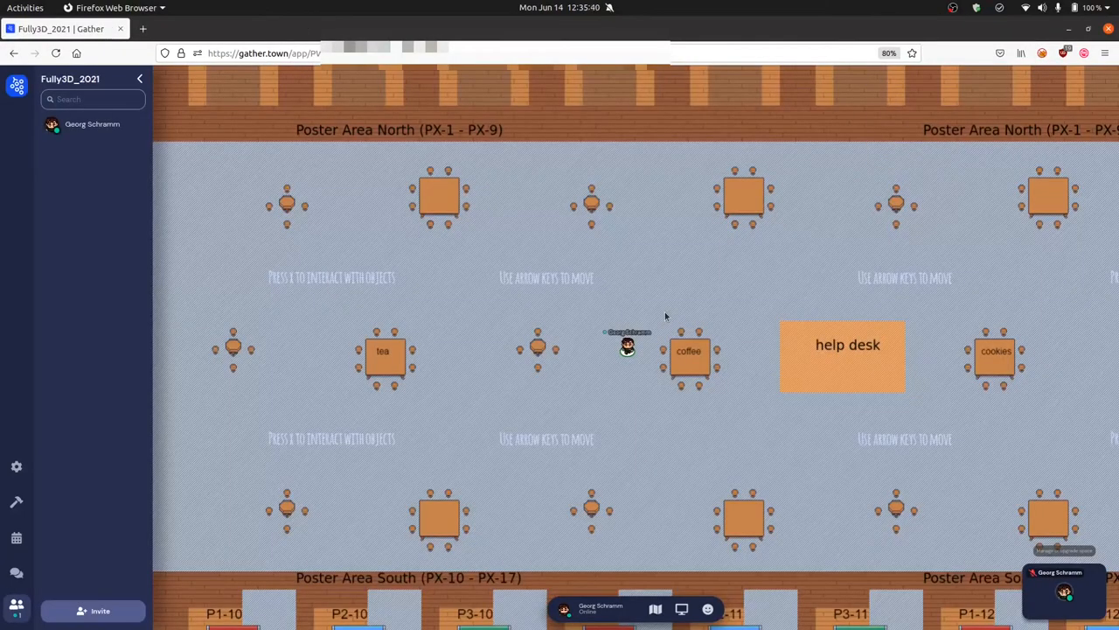
Step: Show the chat panel and pick the 'To: Nearby' message recipient
click(15, 573)
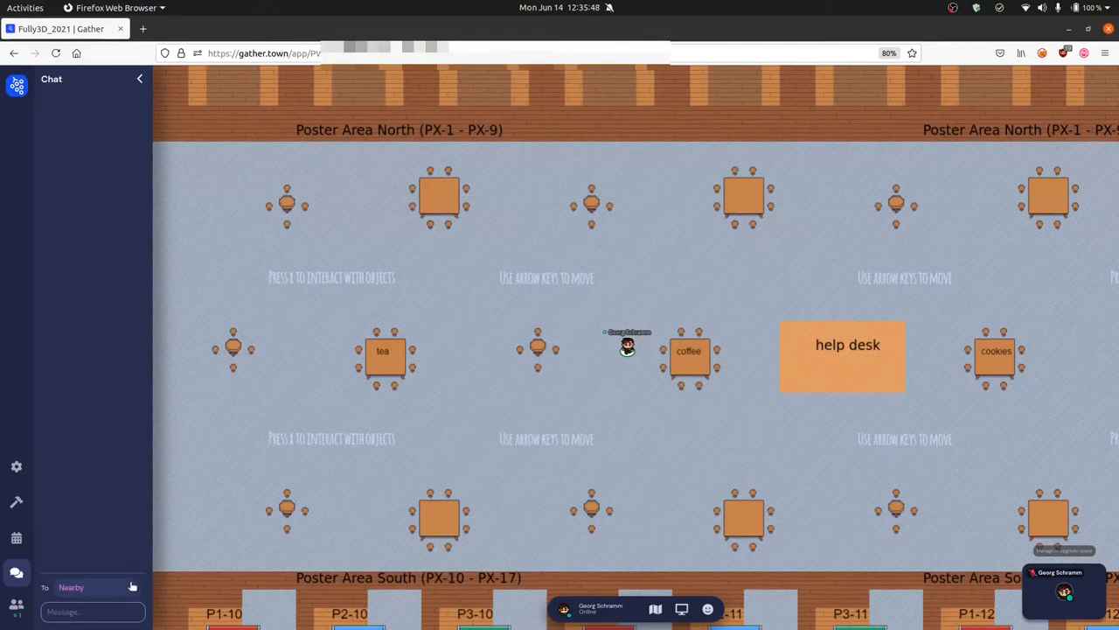
click(92, 587)
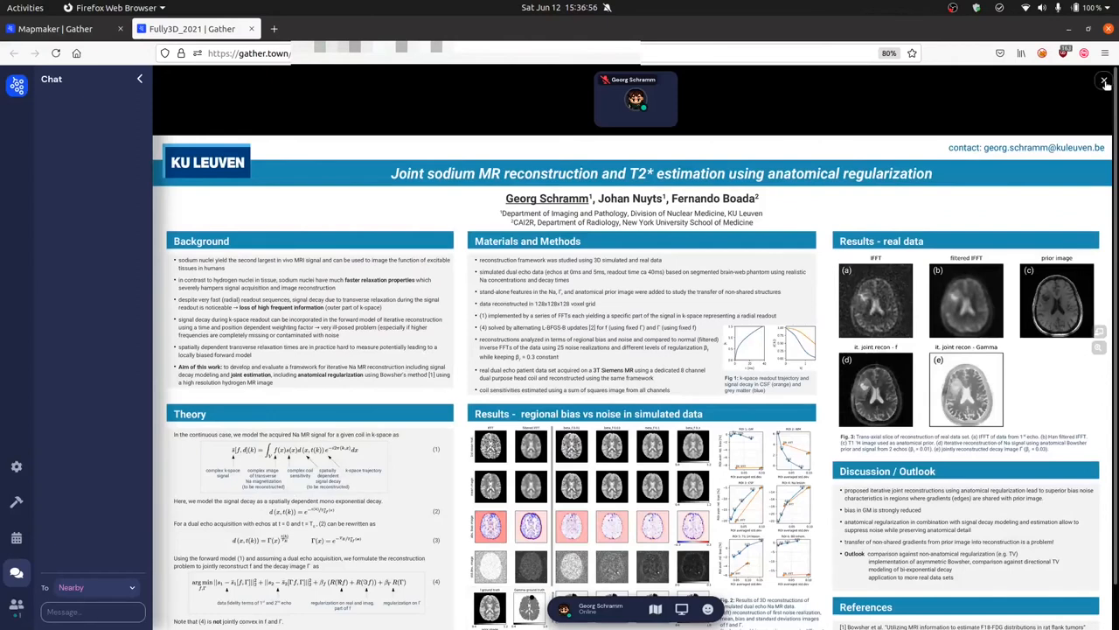
Step: Exit the P3-8 poster viewer back to the booth map
click(1104, 80)
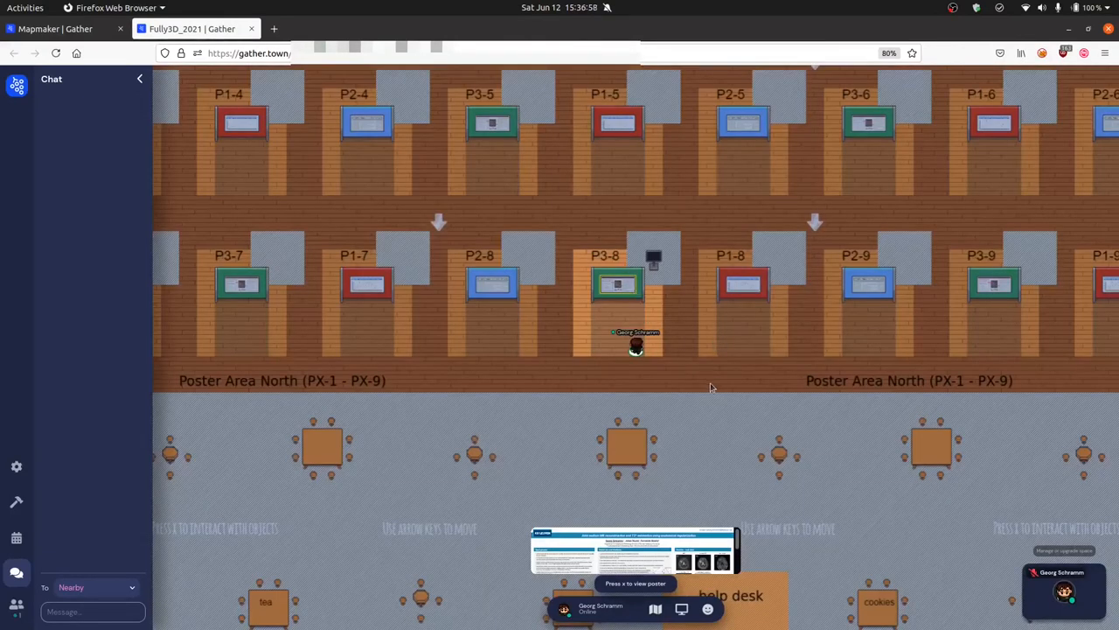